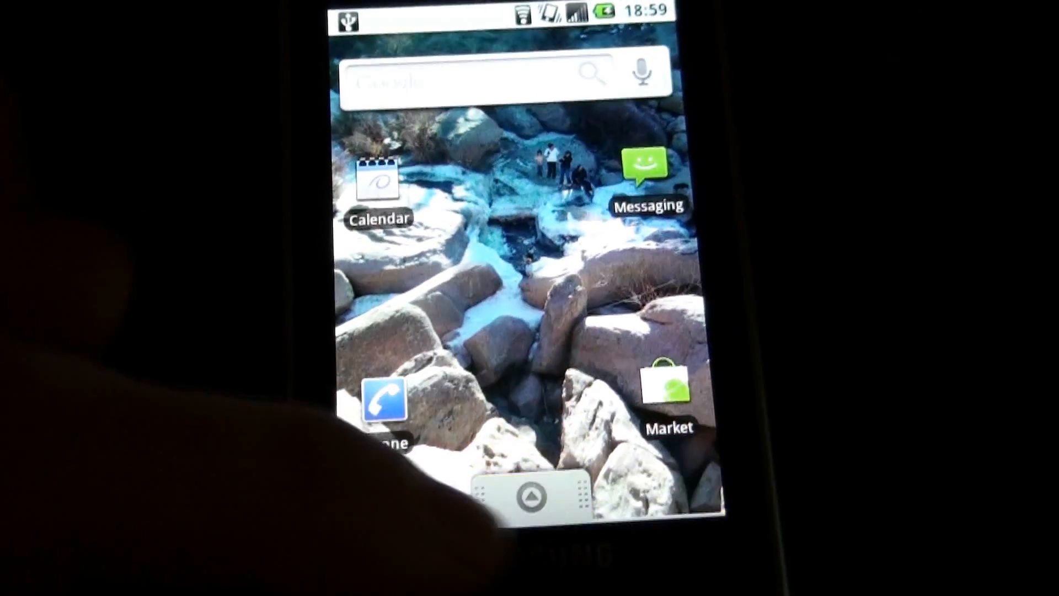
Open the app drawer to list installed apps from Advanced Task Killer onward.
left_click(530, 493)
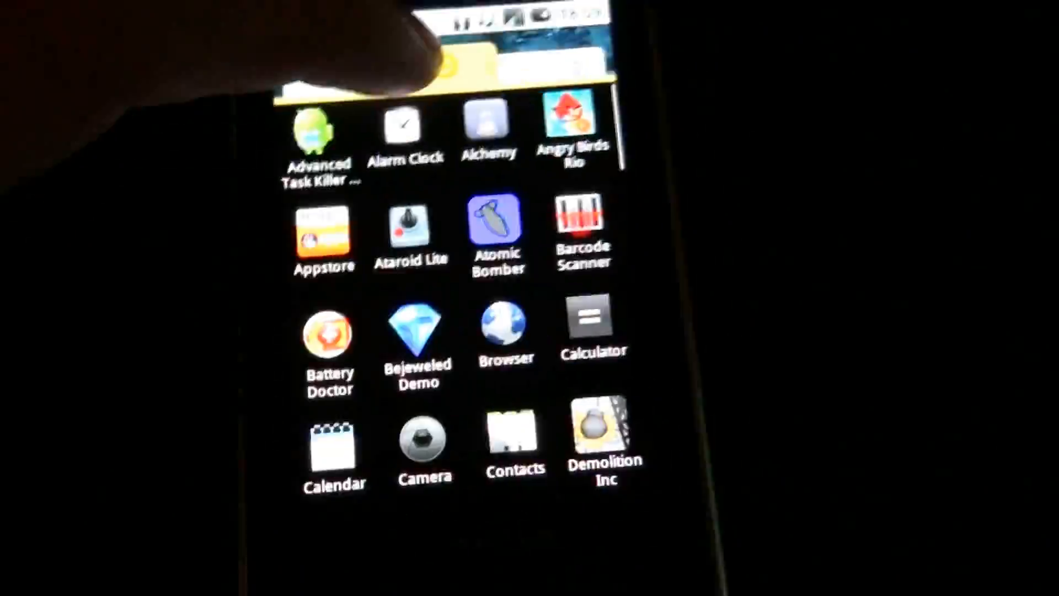